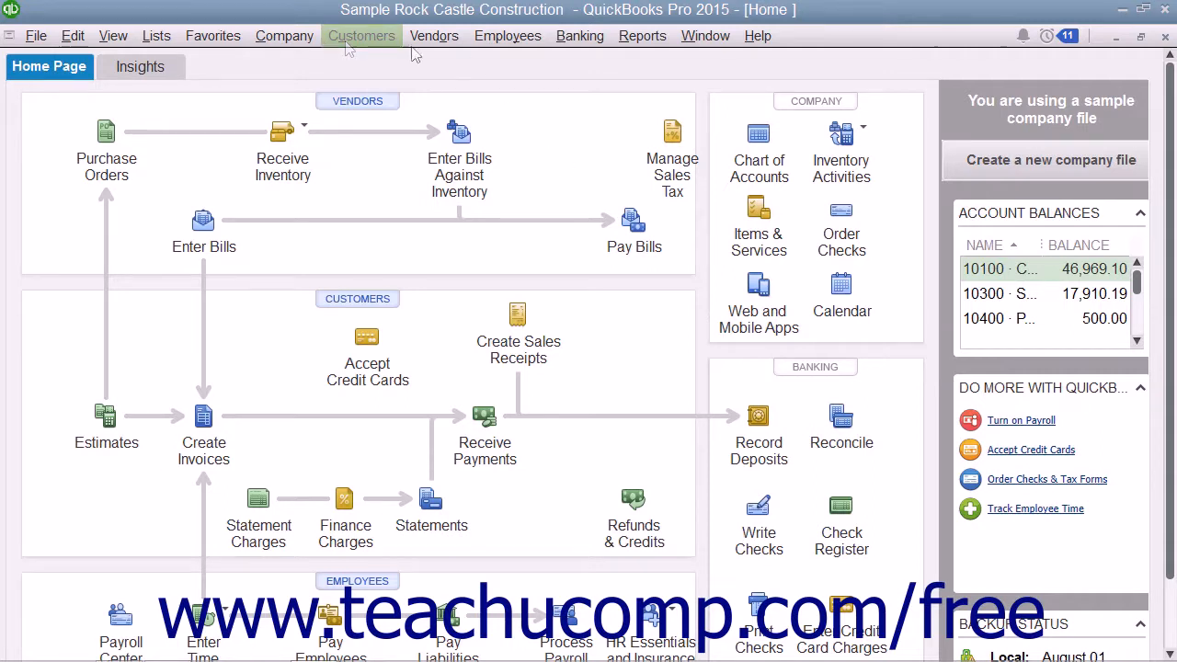
- Open the Enter Vehicle Mileage form from the Company menu
click(284, 35)
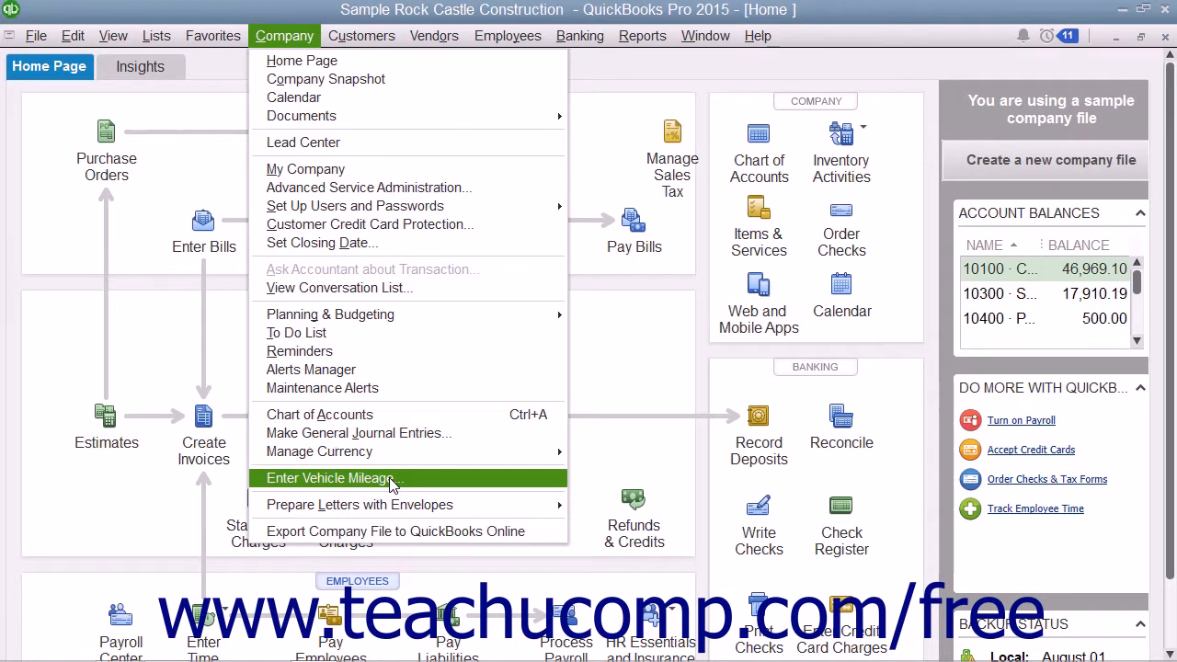
click(331, 478)
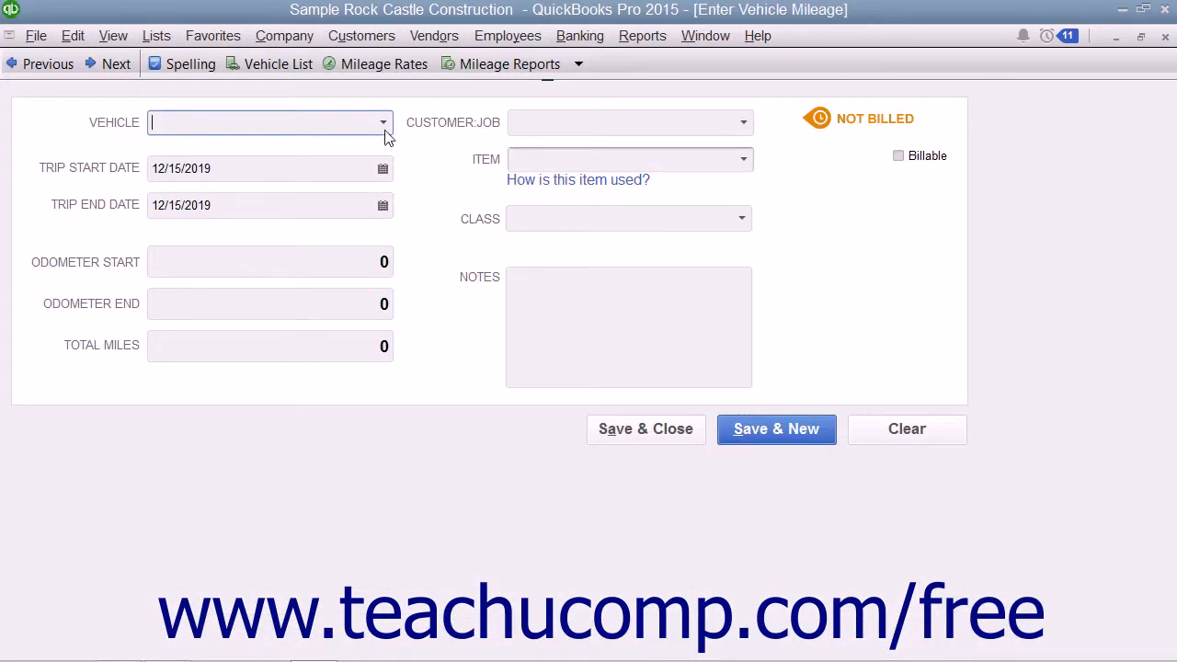
- Choose 2002 Ford Truck as the trip's vehicle
click(382, 123)
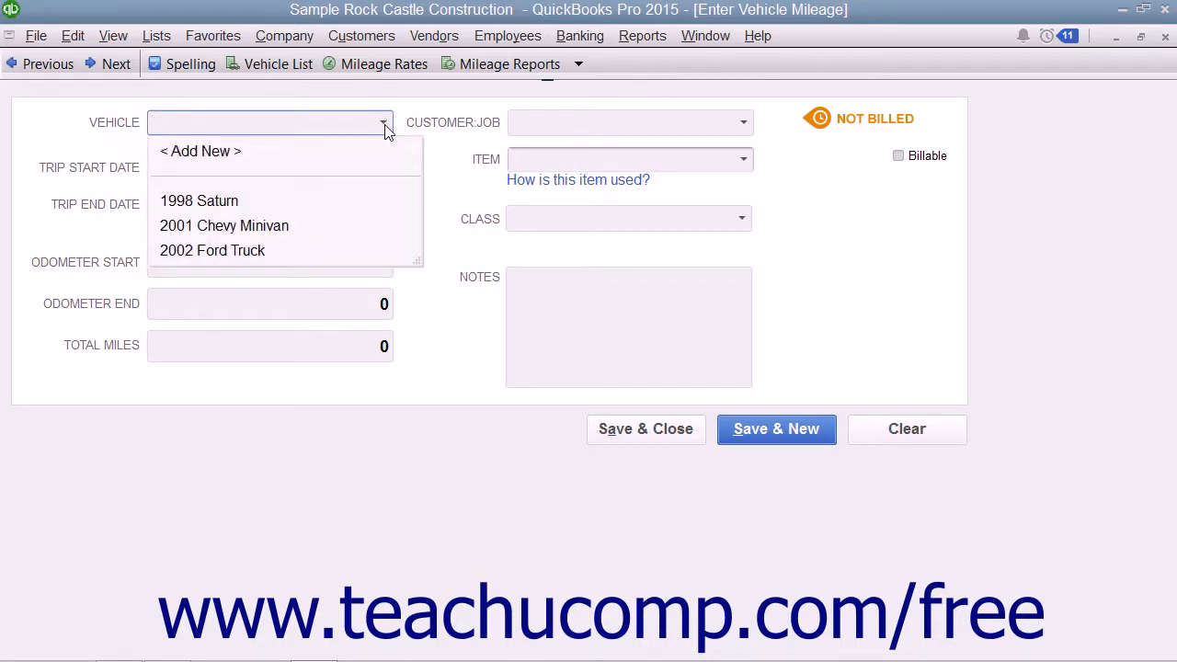
mouse_move(248, 250)
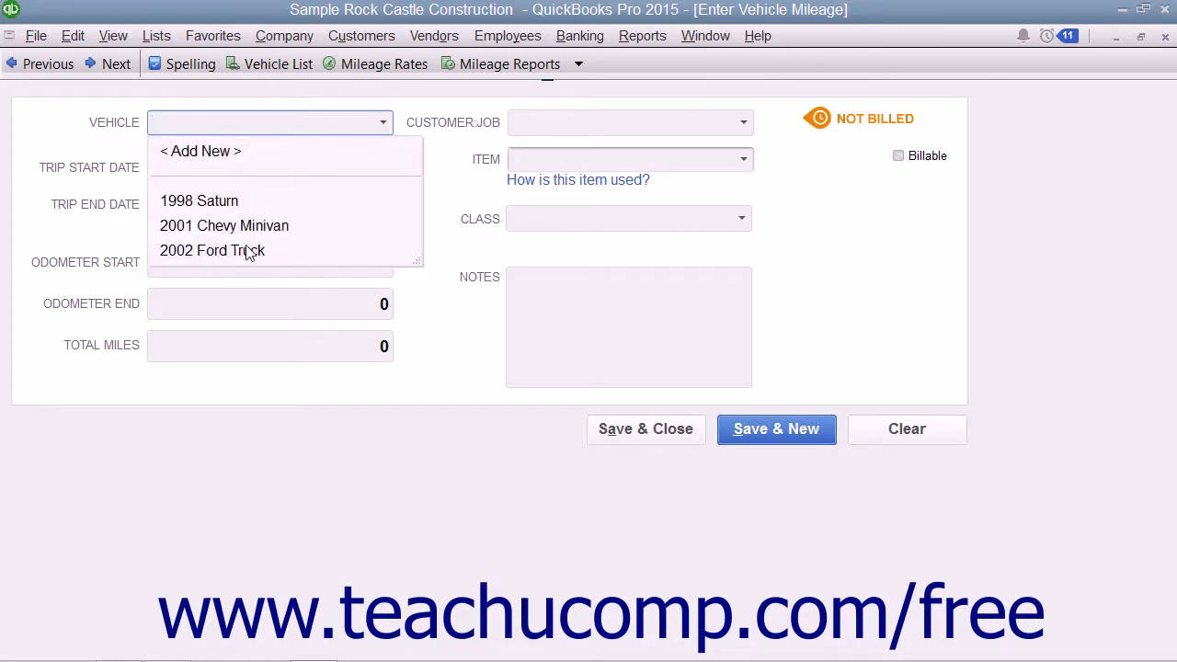
click(212, 250)
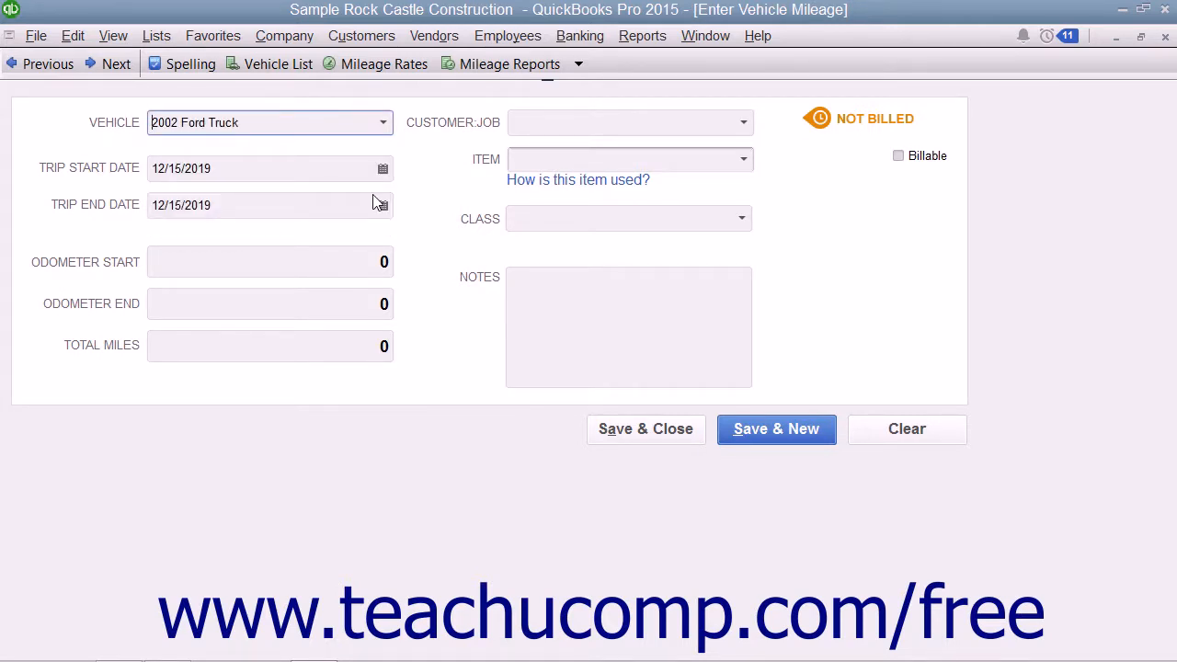
mouse_move(375, 148)
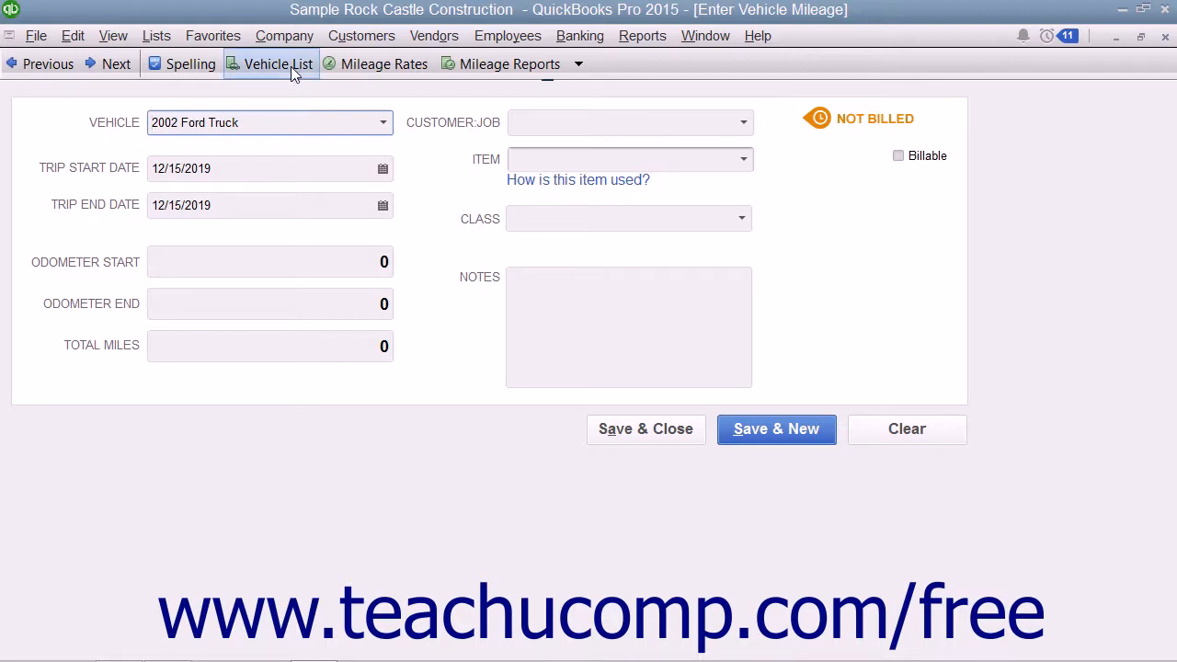
click(269, 63)
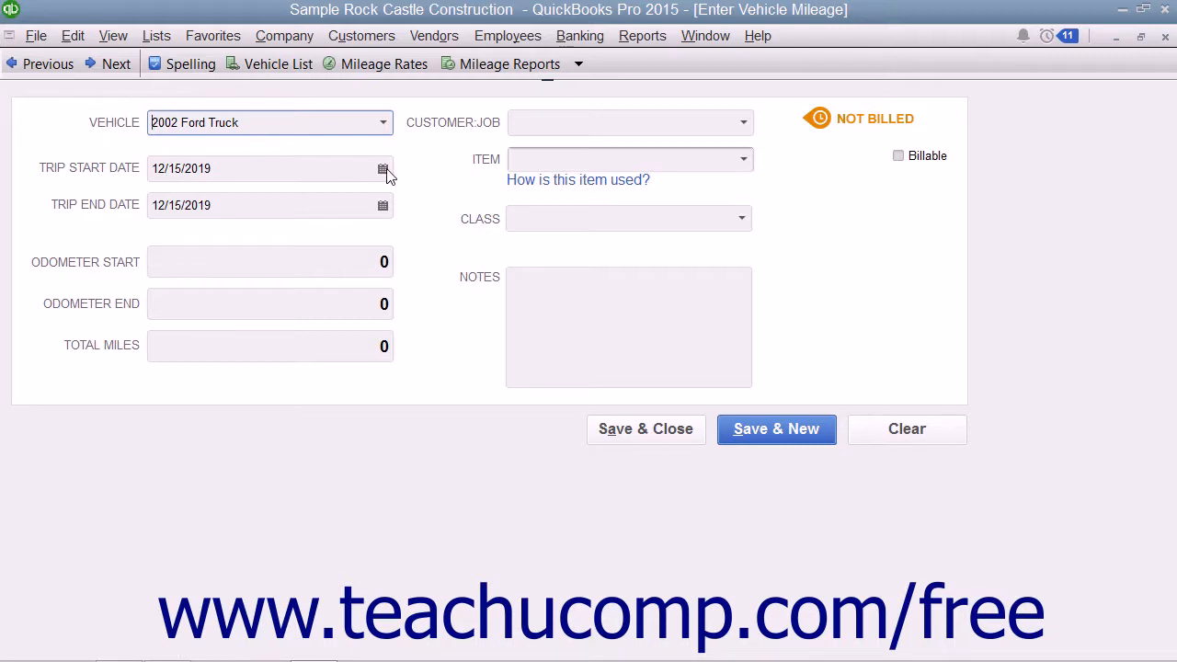
- Set both trip start and end dates to December 16, 2019 via the calendars
click(383, 169)
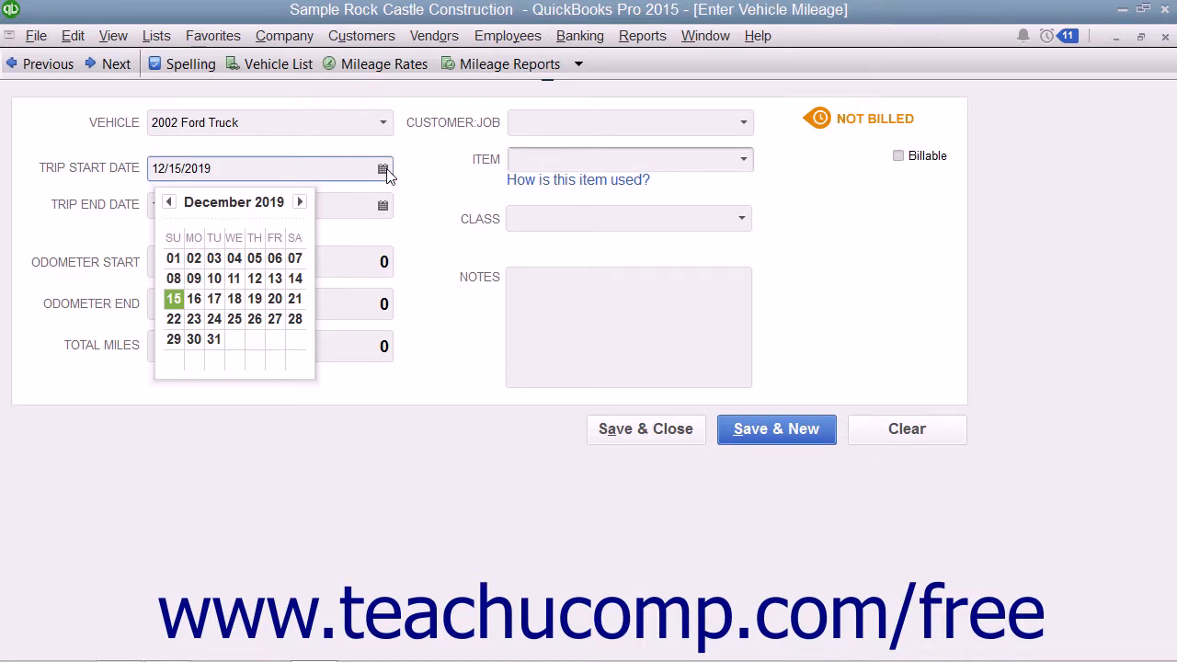
click(193, 298)
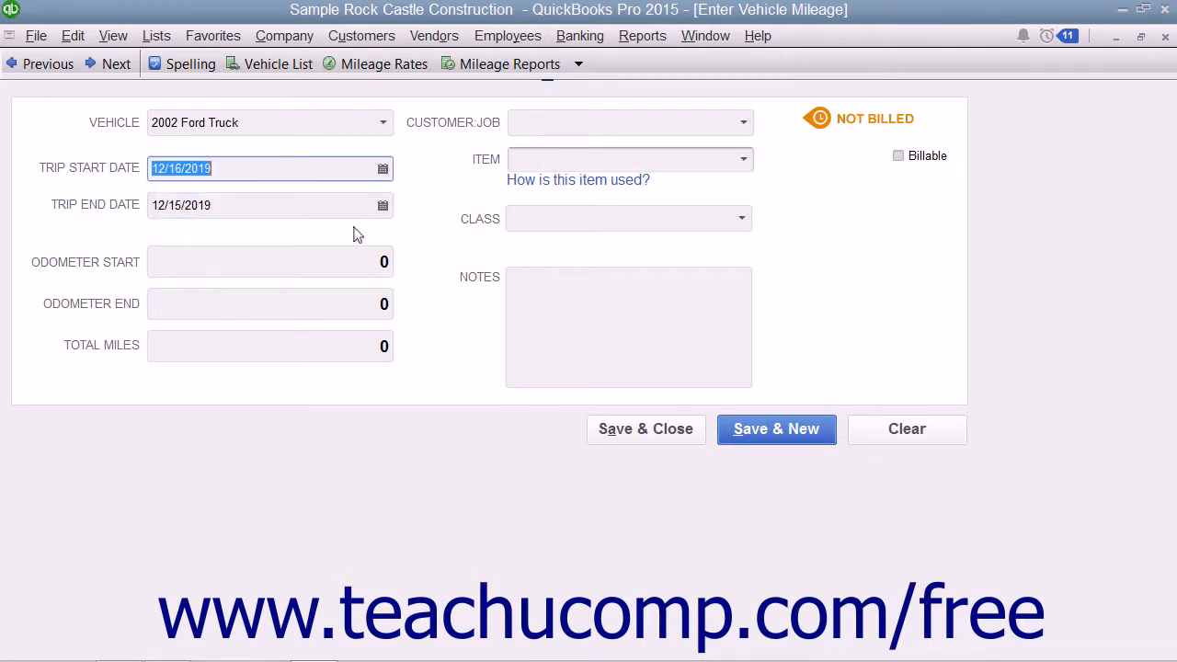
click(383, 205)
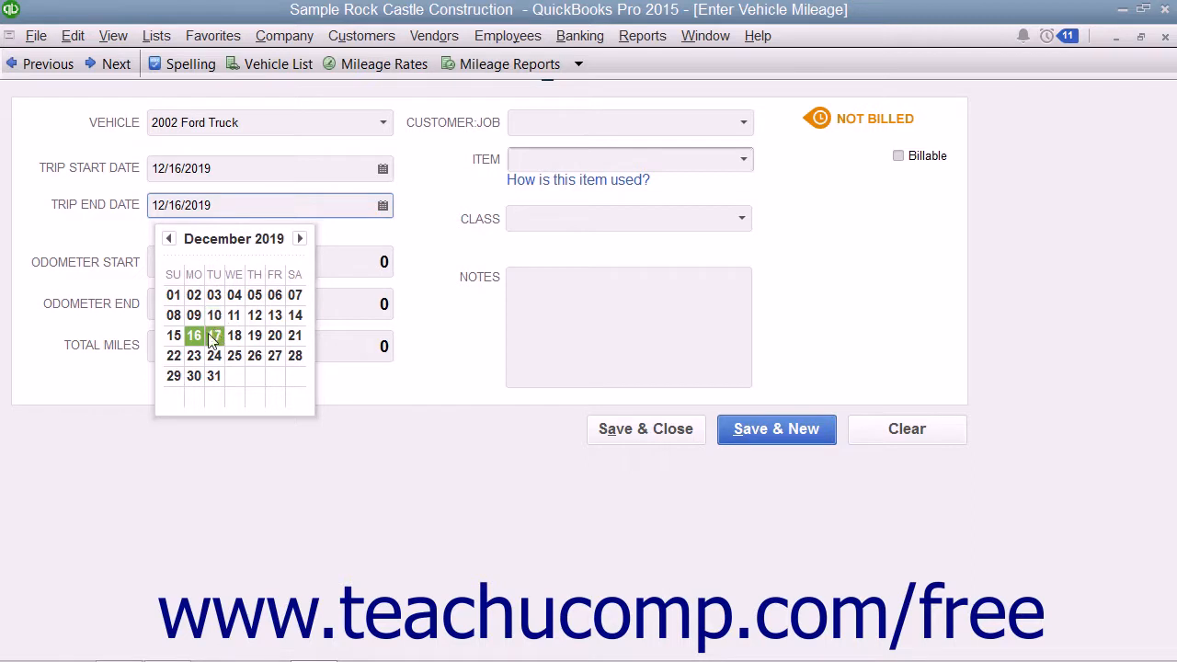
click(194, 334)
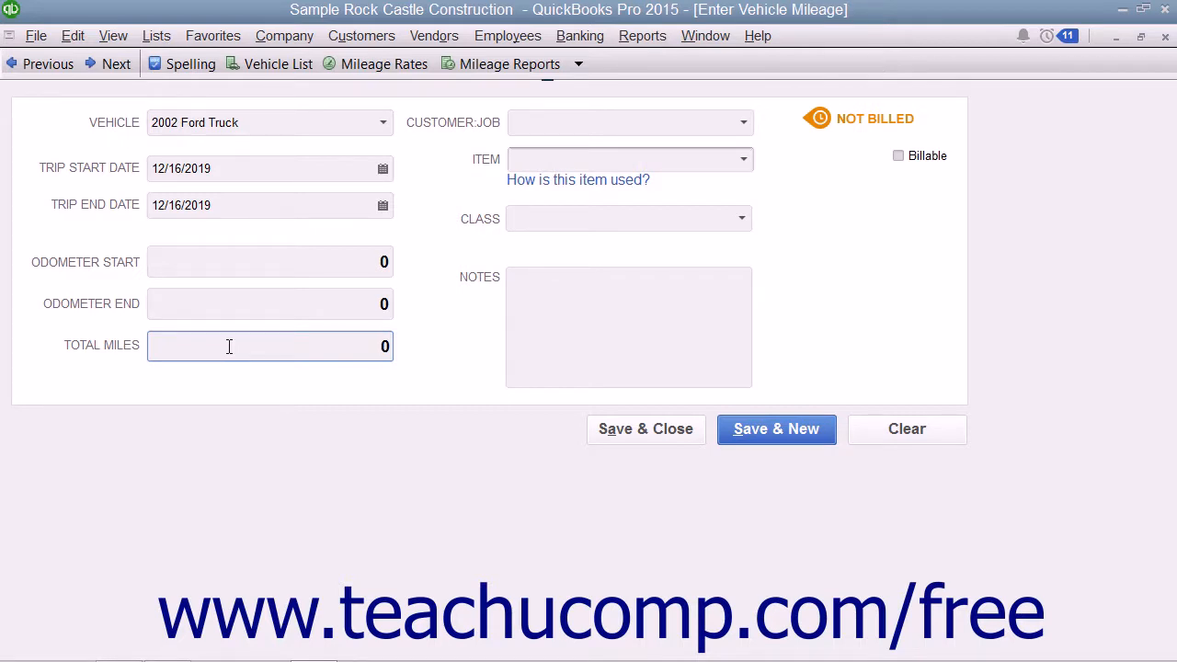
- Enter 50 as the trip's total miles
click(270, 345)
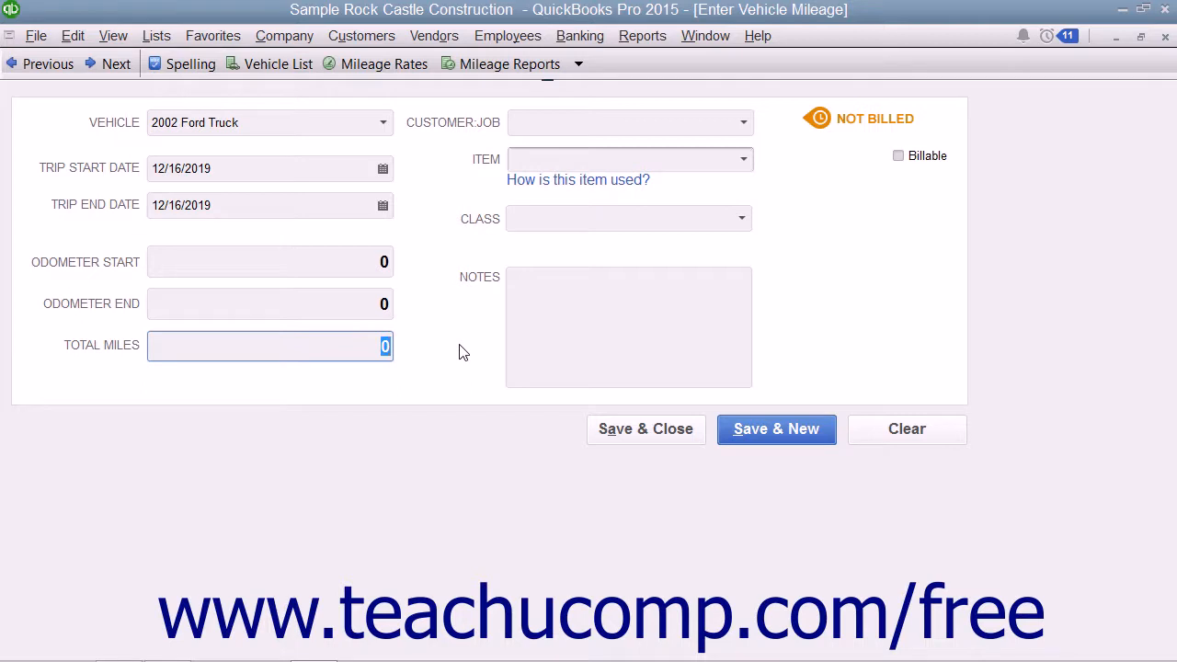
text(50)
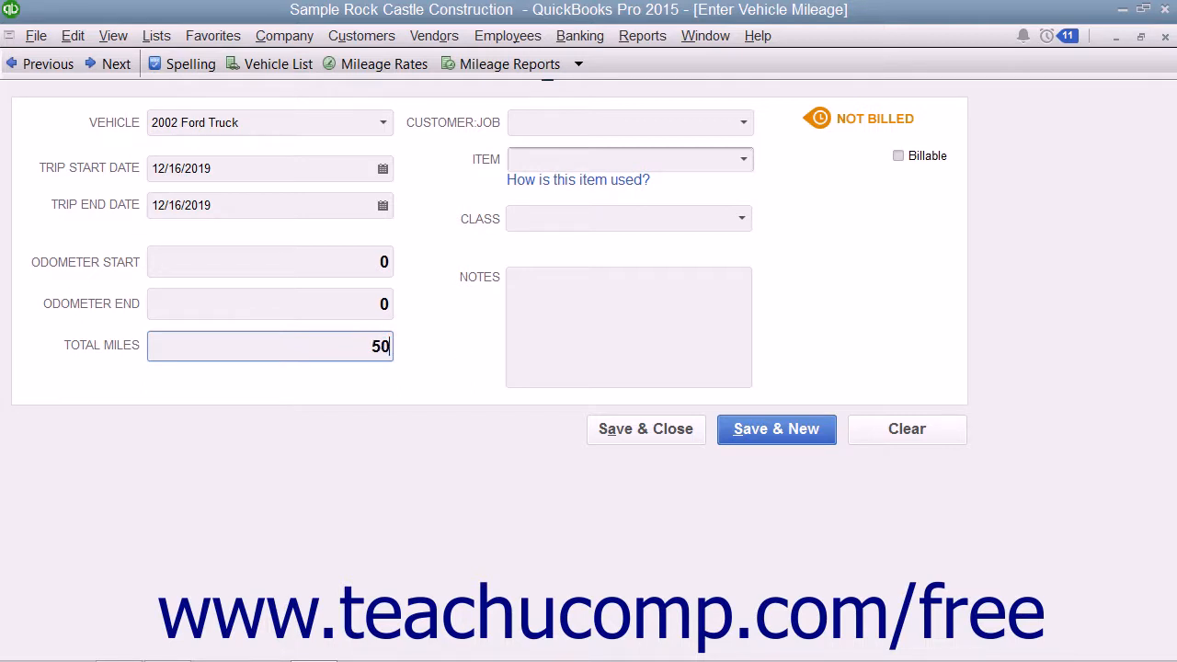
mouse_move(745, 186)
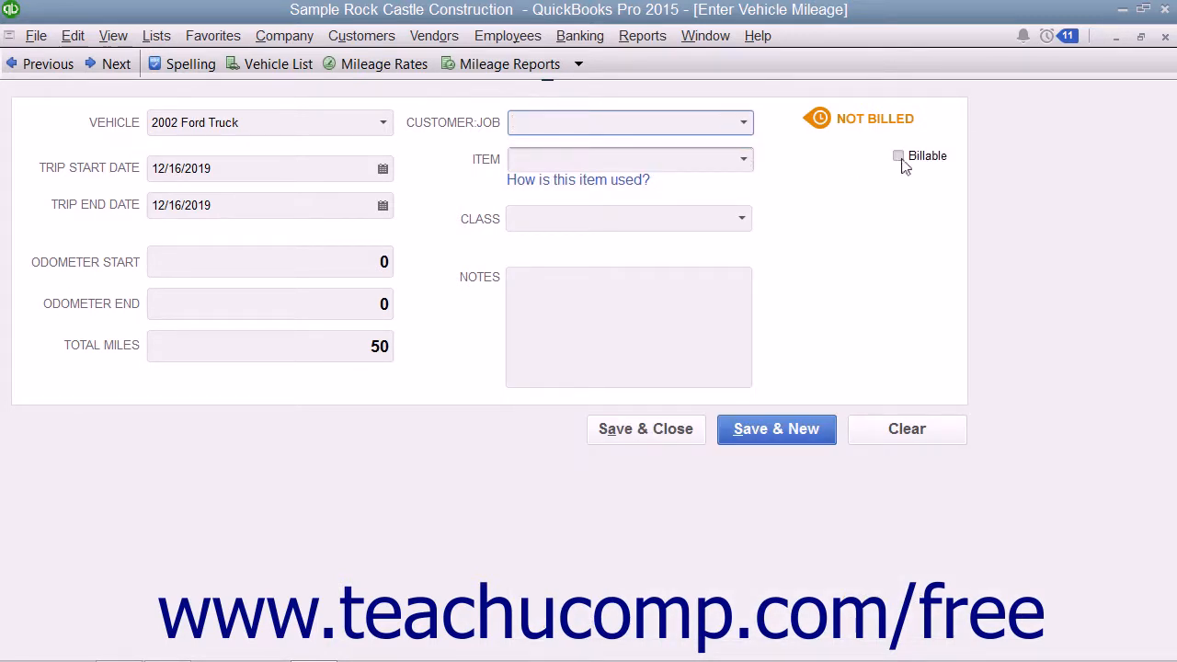
- Mark the trip billable to Abercrombie, Kristy:Living Room Repairs with item Mileage
click(898, 155)
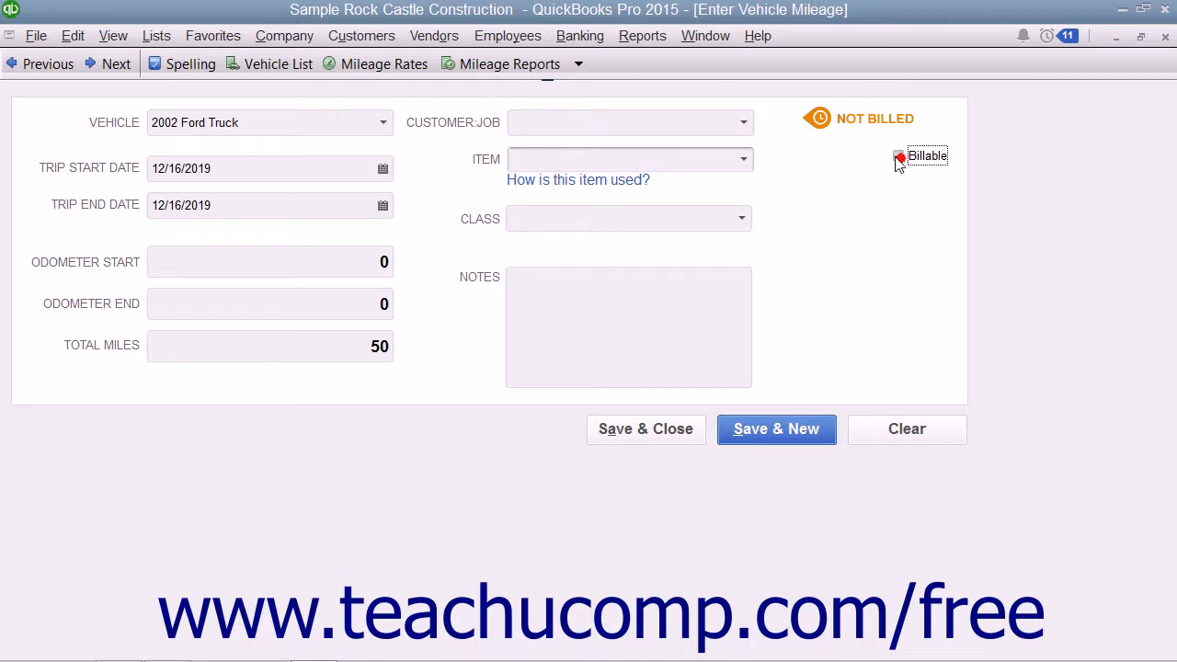
click(742, 122)
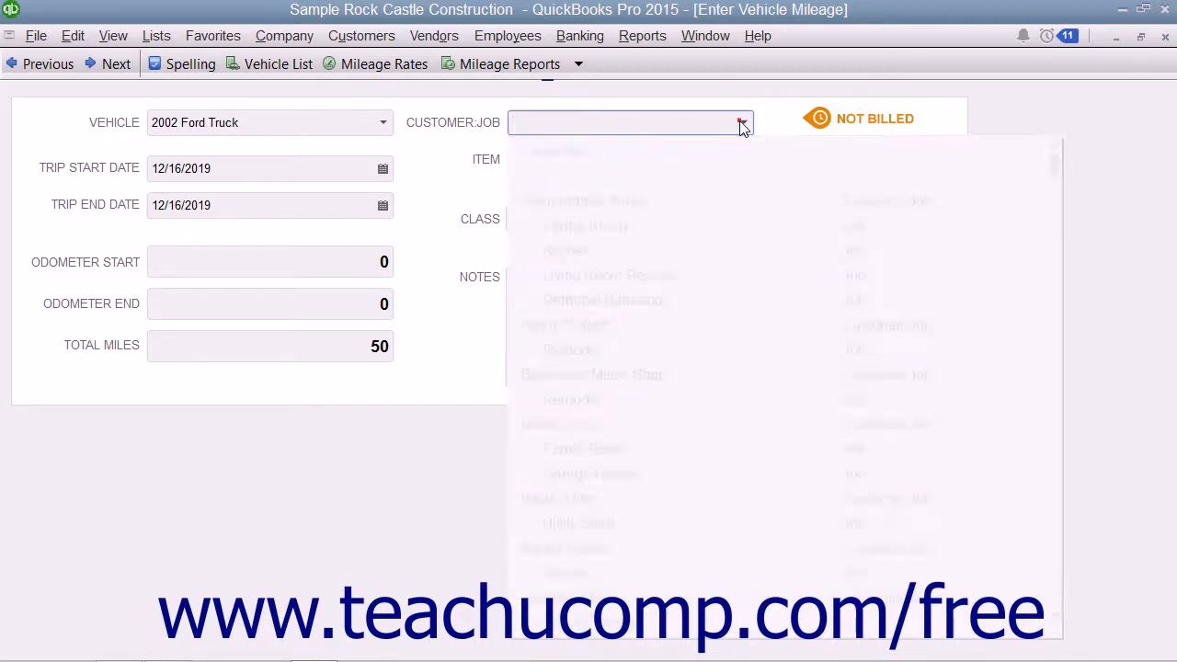
click(741, 122)
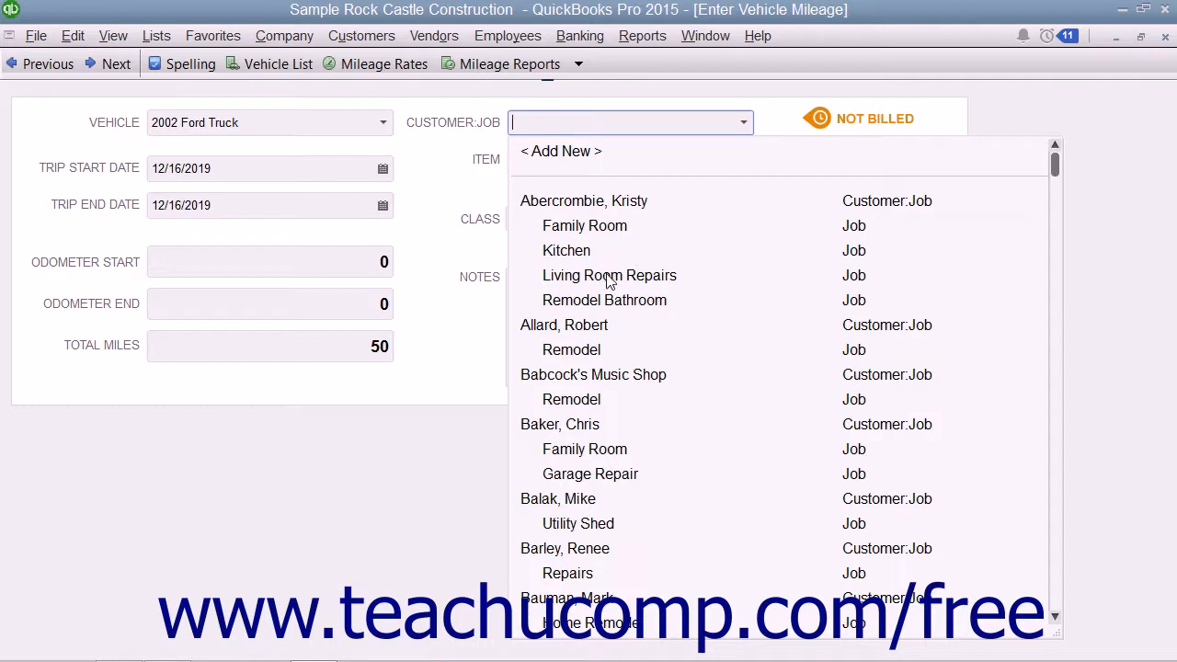
mouse_move(623, 290)
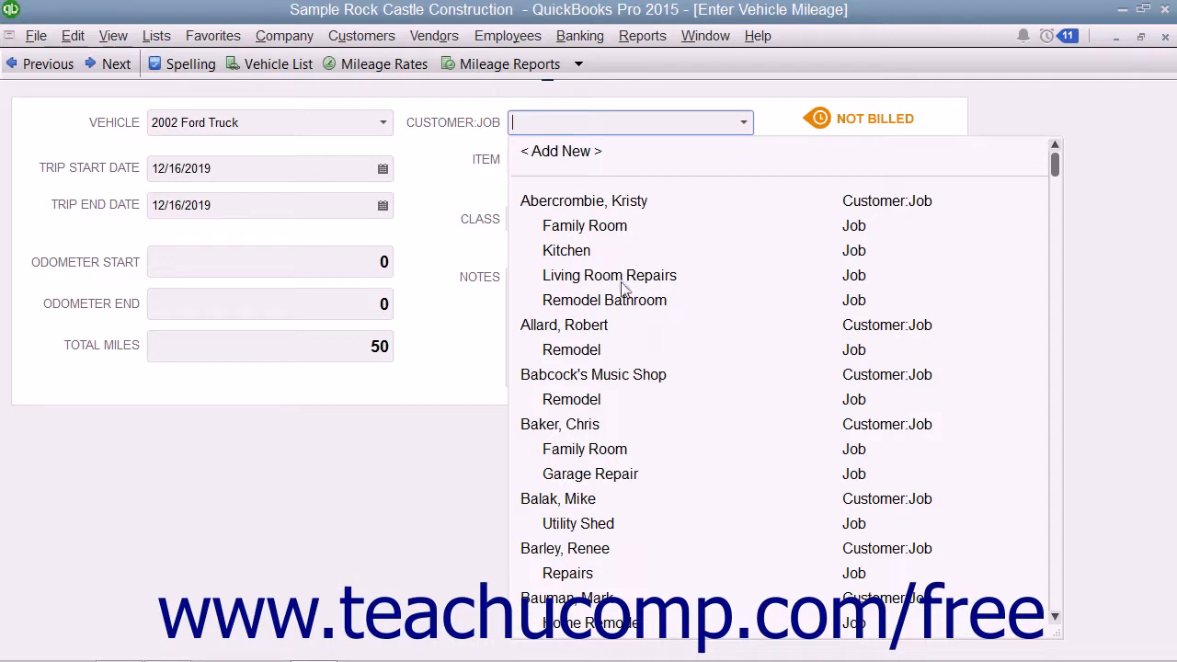
click(608, 275)
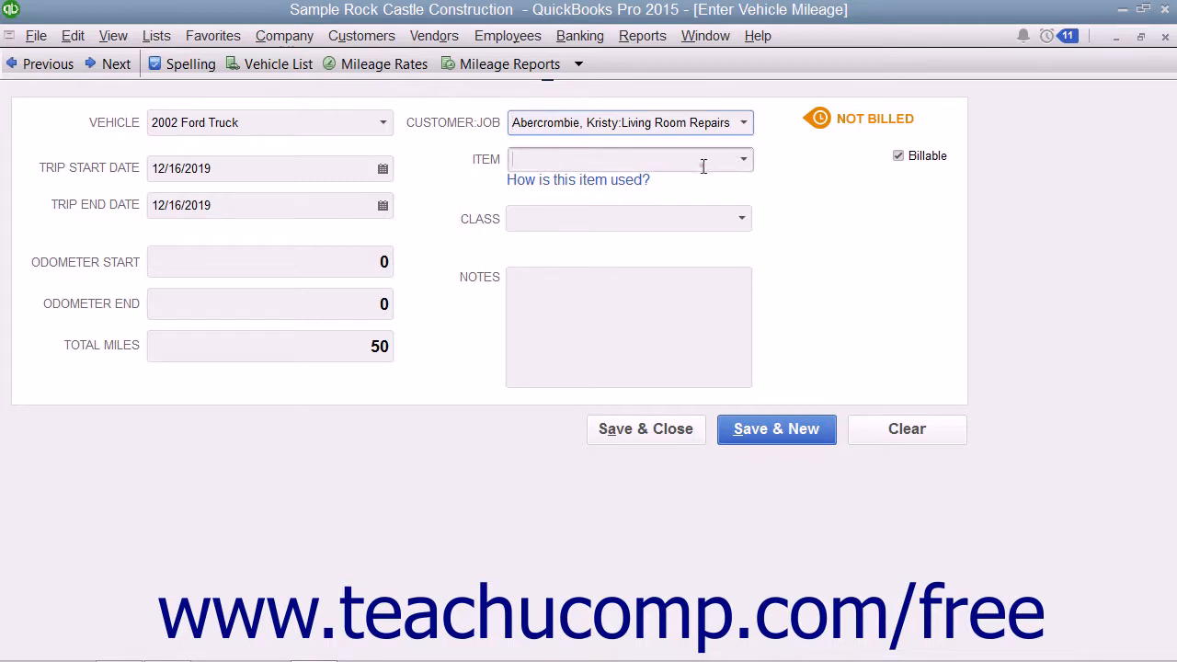
text(Mileage)
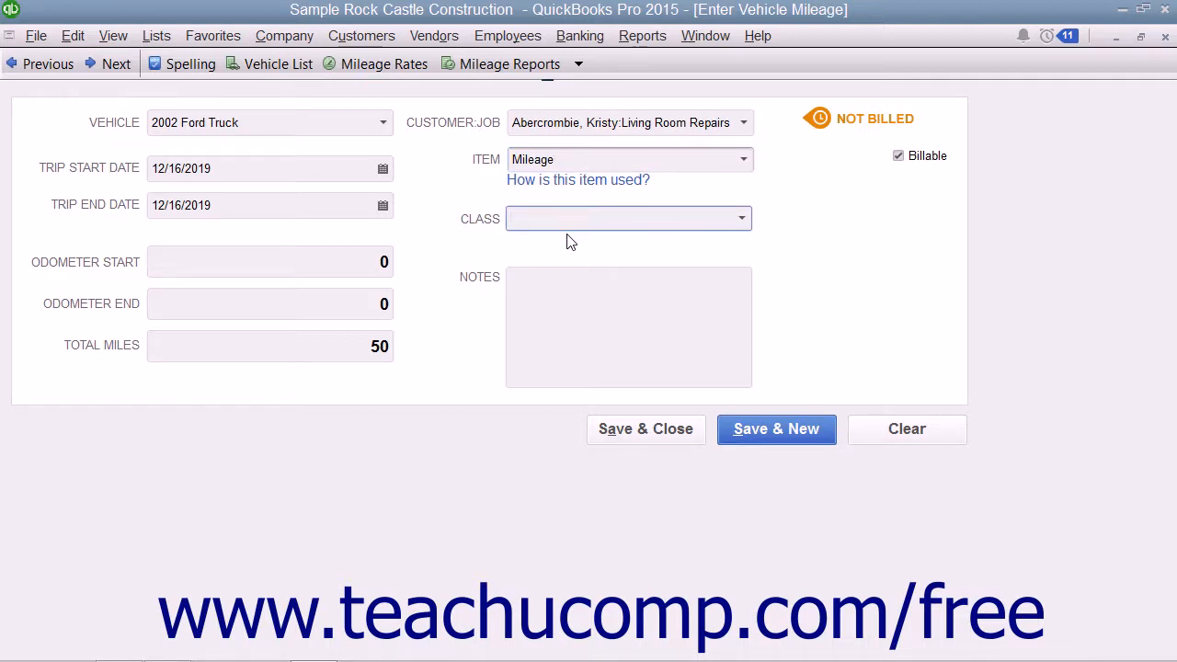
click(625, 218)
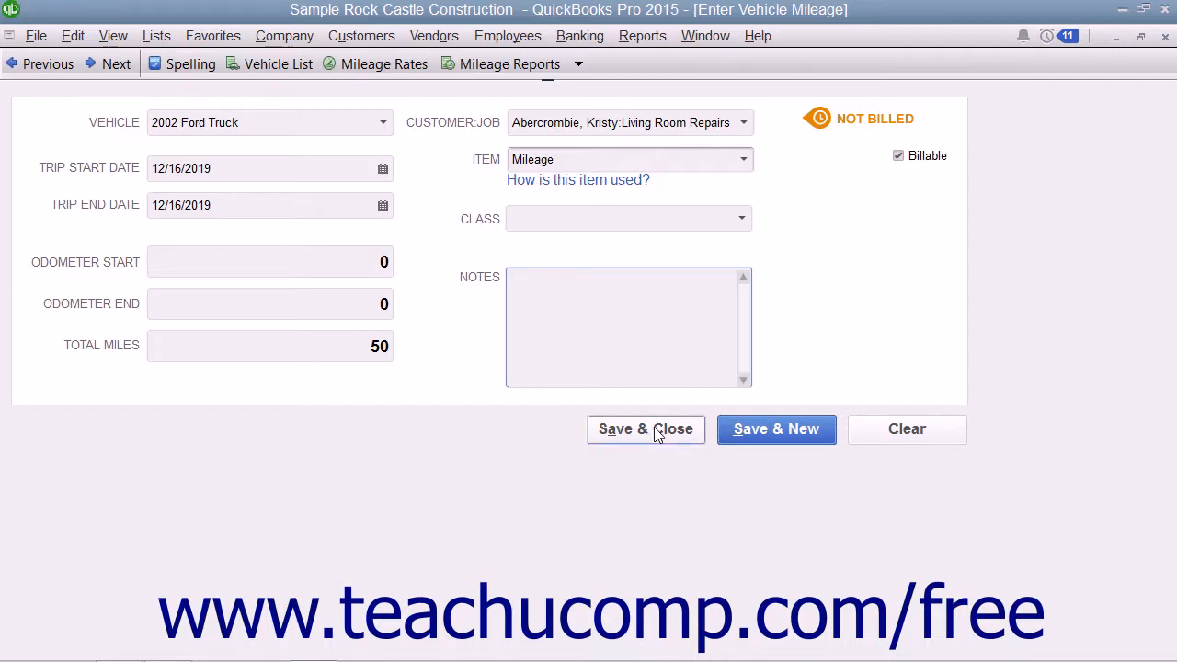
- Save and close the trip, then start a new blank vehicle mileage entry
click(646, 428)
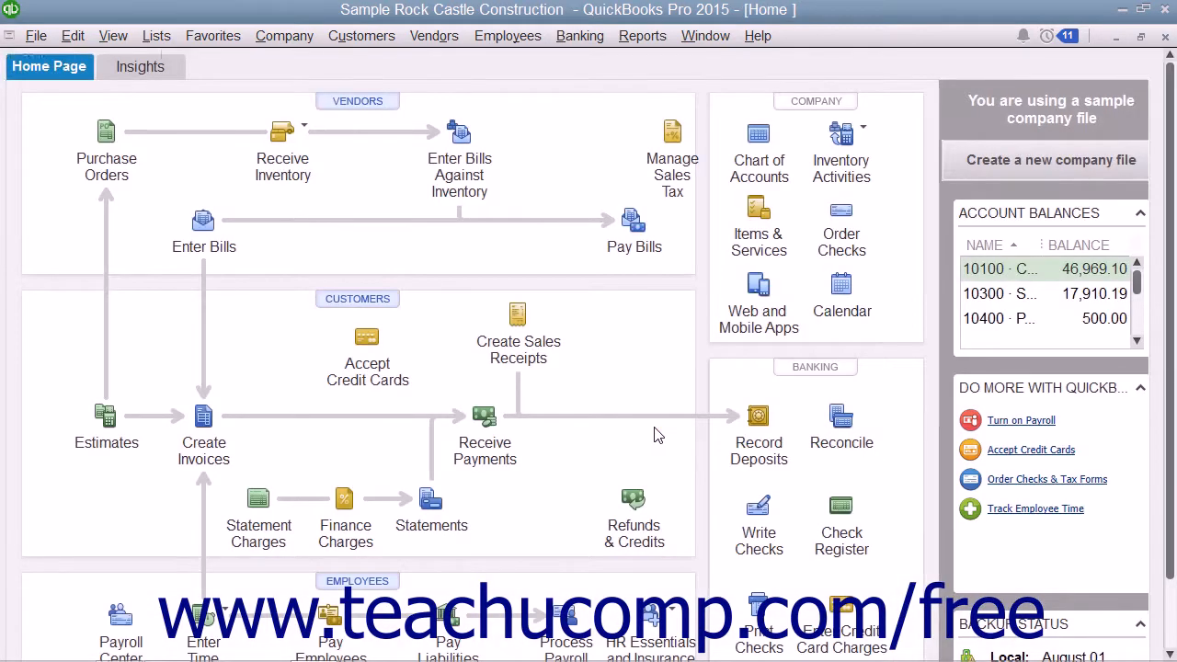
click(284, 35)
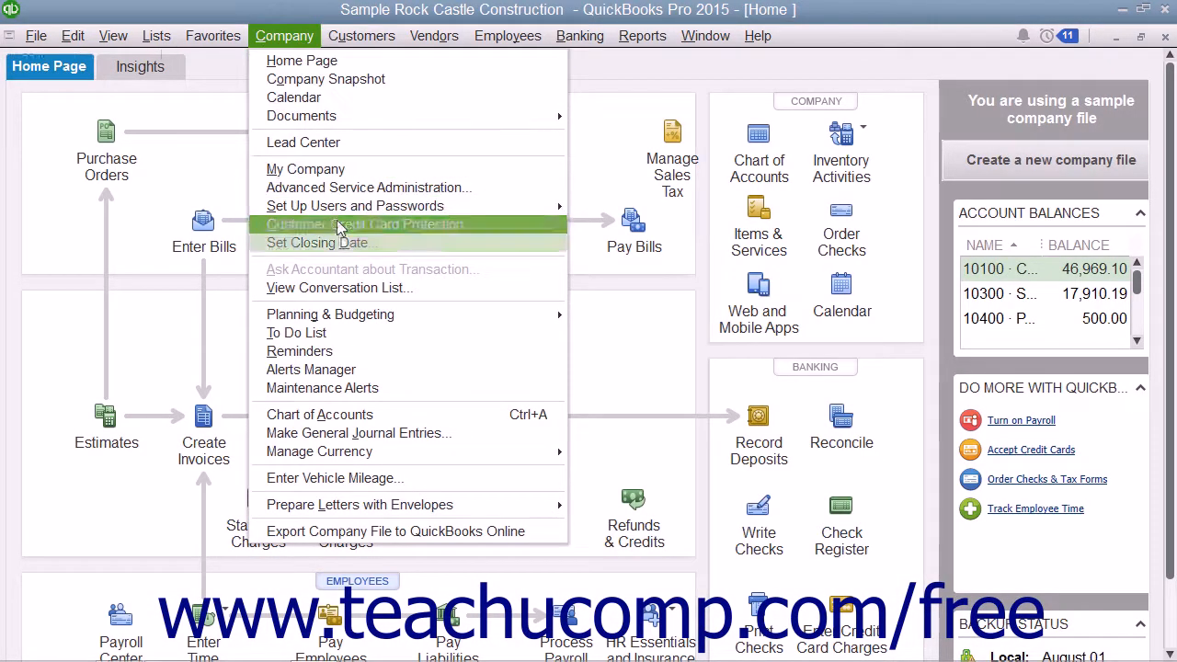
click(334, 477)
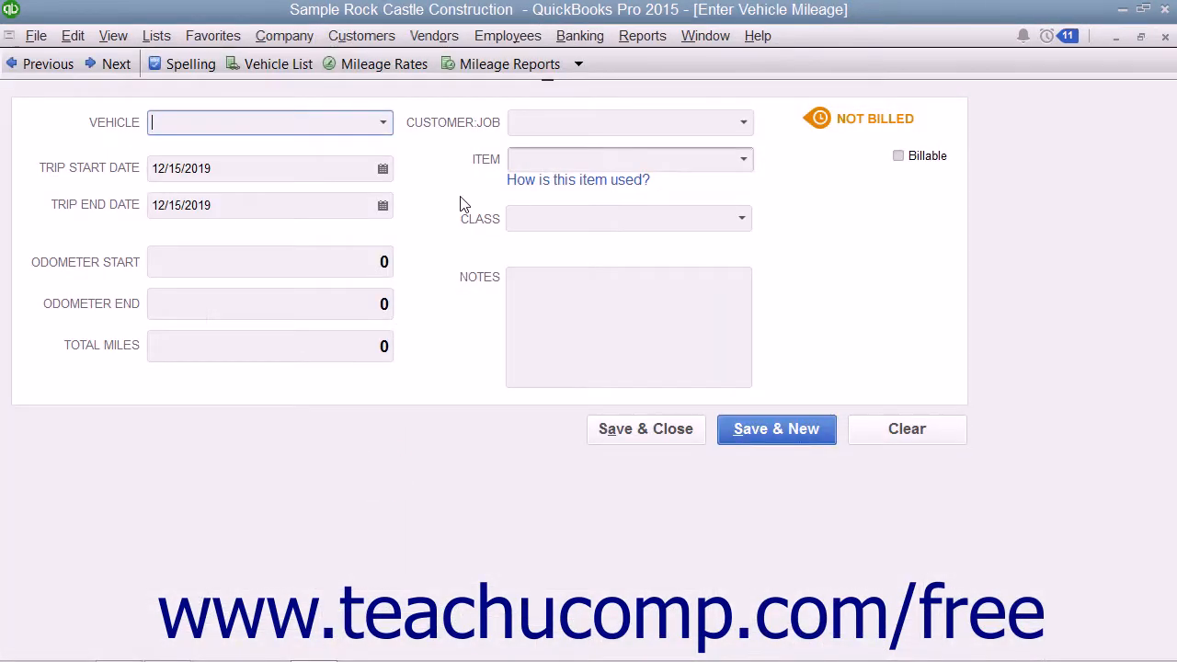
mouse_move(384, 64)
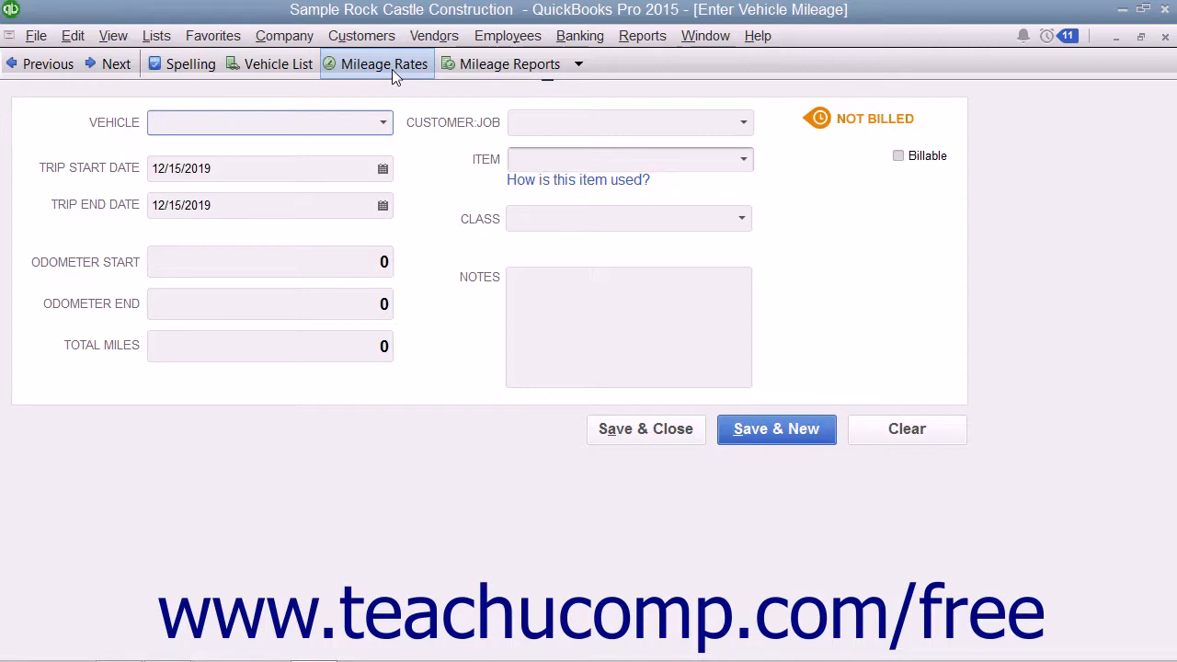
click(383, 64)
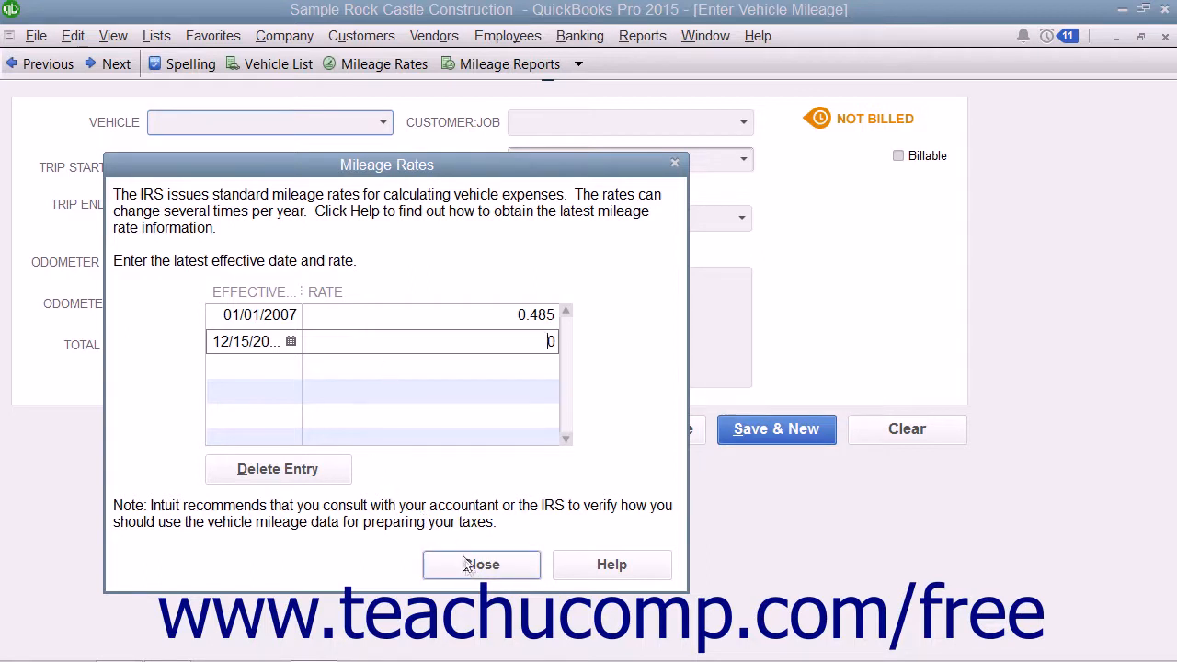
click(480, 564)
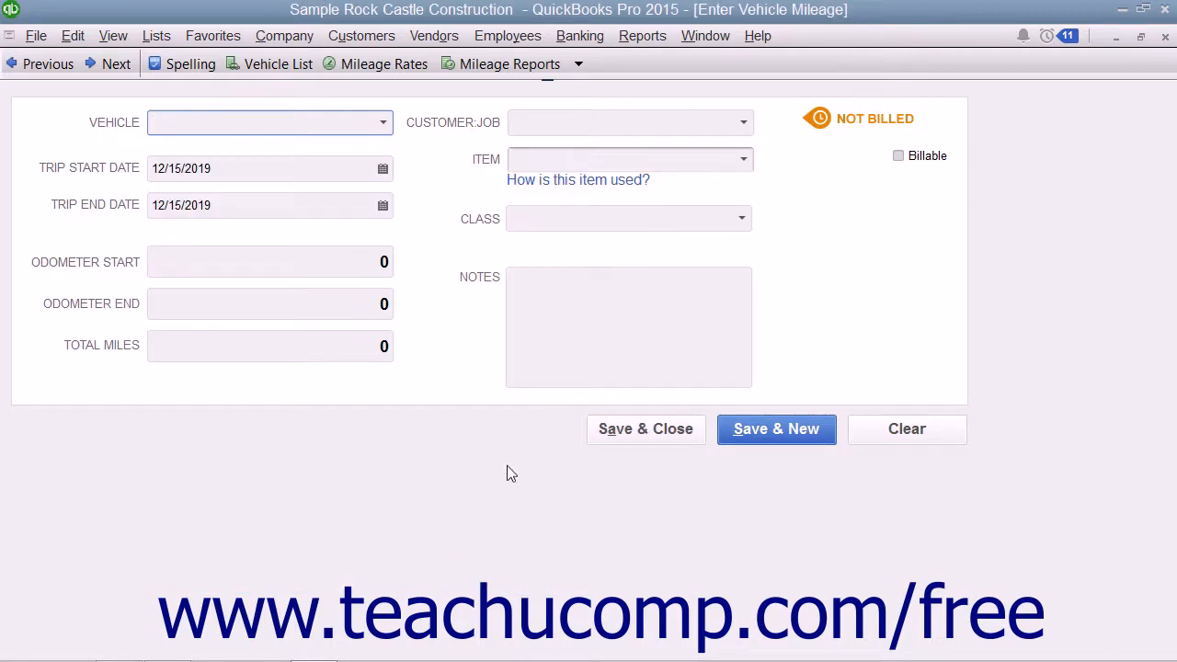